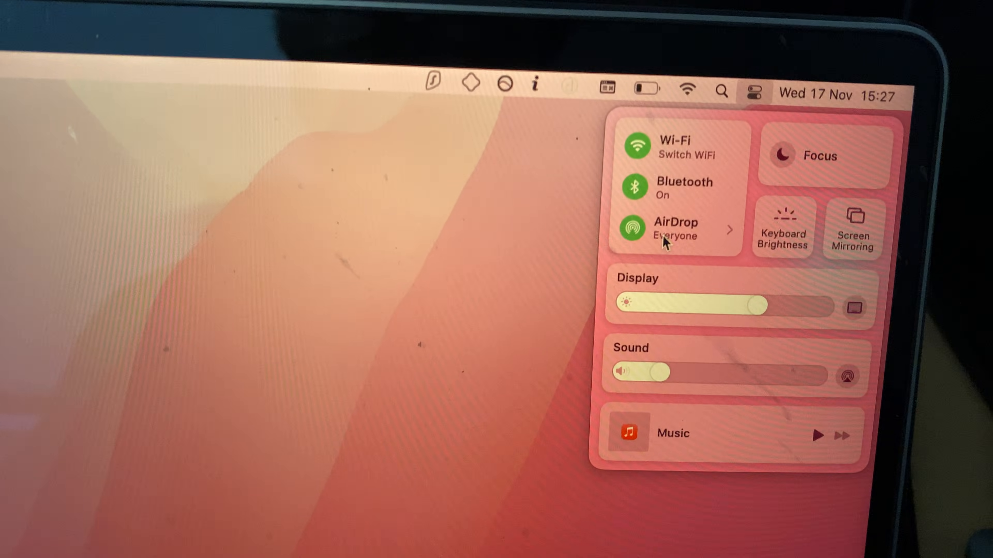
- Set AirDrop on the Mac to receive from Everyone in Control Center
{"action": "left_click", "coordinate": [676, 231]}
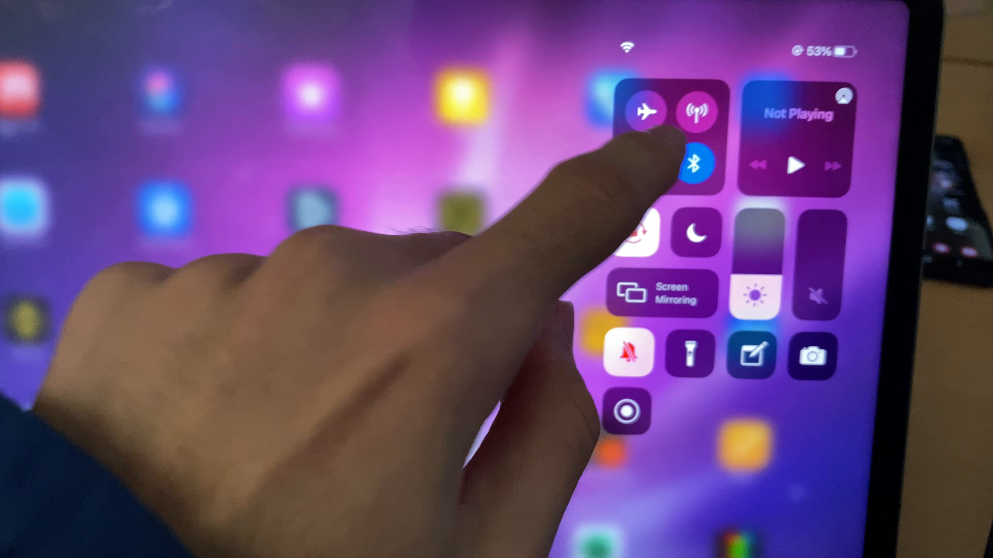
- Turn on Bluetooth on the iPad from its Control Center
{"action": "left_click", "coordinate": [697, 111]}
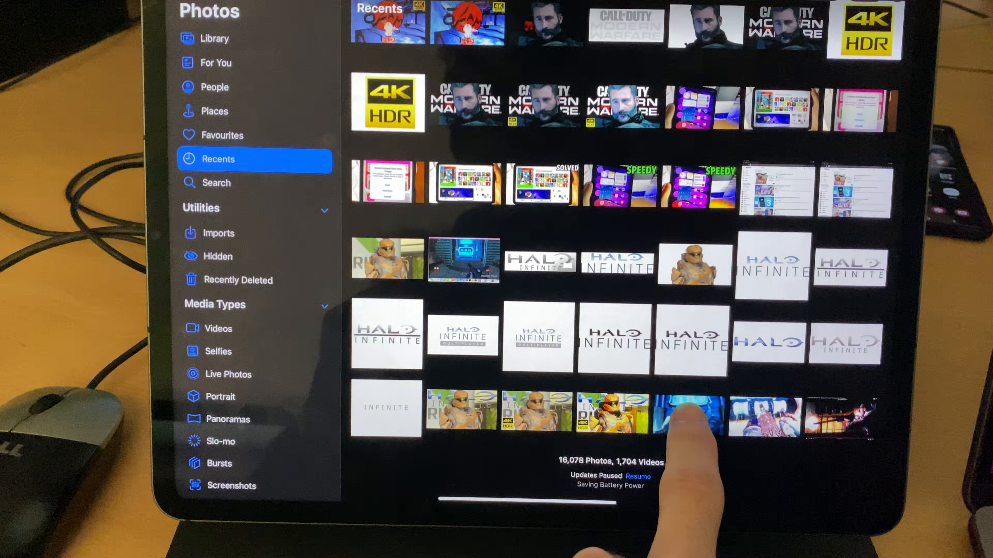
- Share a photo from Recents via AirDrop and send it to the Mac
{"action": "left_click", "coordinate": [687, 415]}
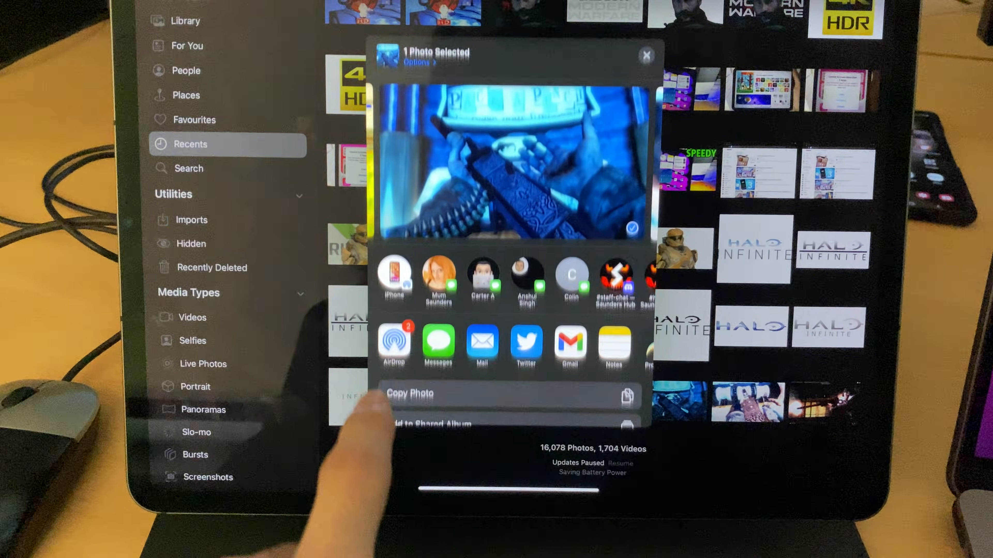
{"action": "left_click", "coordinate": [392, 347]}
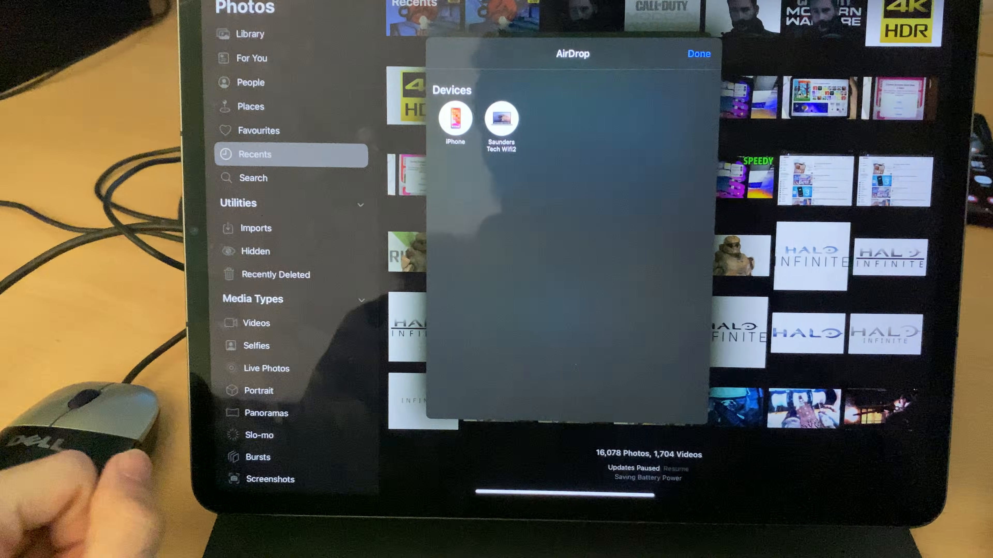
{"action": "left_click", "coordinate": [500, 118]}
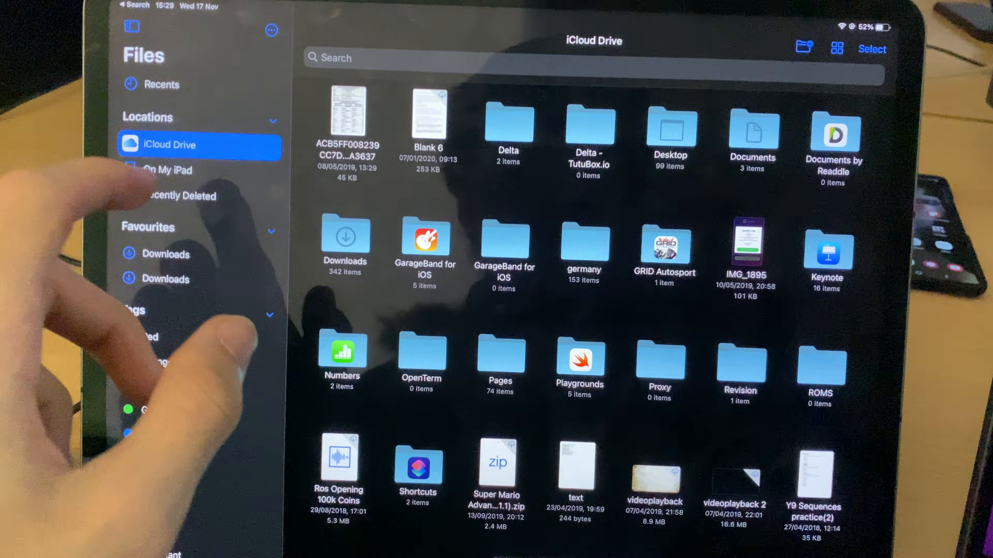
- Browse to On My iPad and show the Downloads folder's 14 items
{"action": "left_click", "coordinate": [177, 170]}
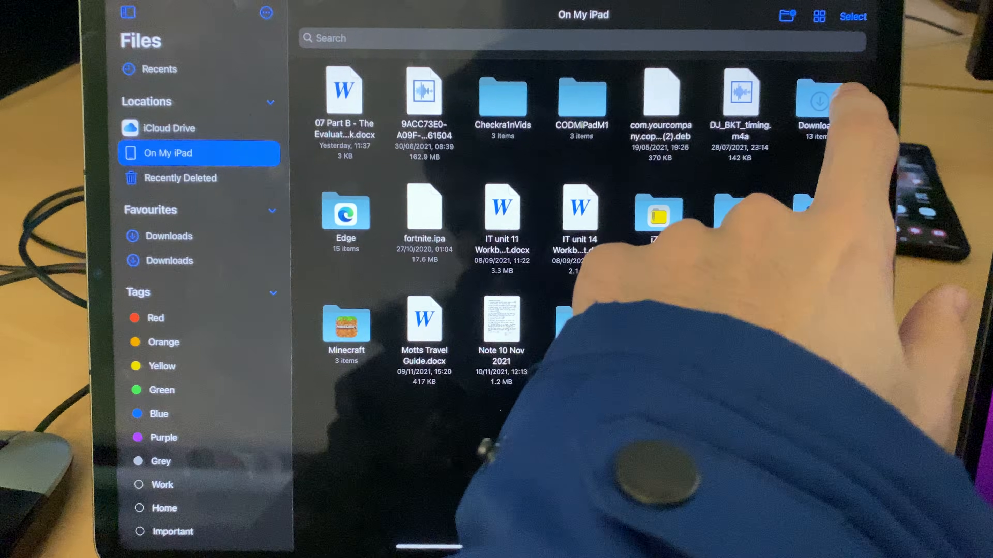
{"action": "left_click", "coordinate": [818, 101]}
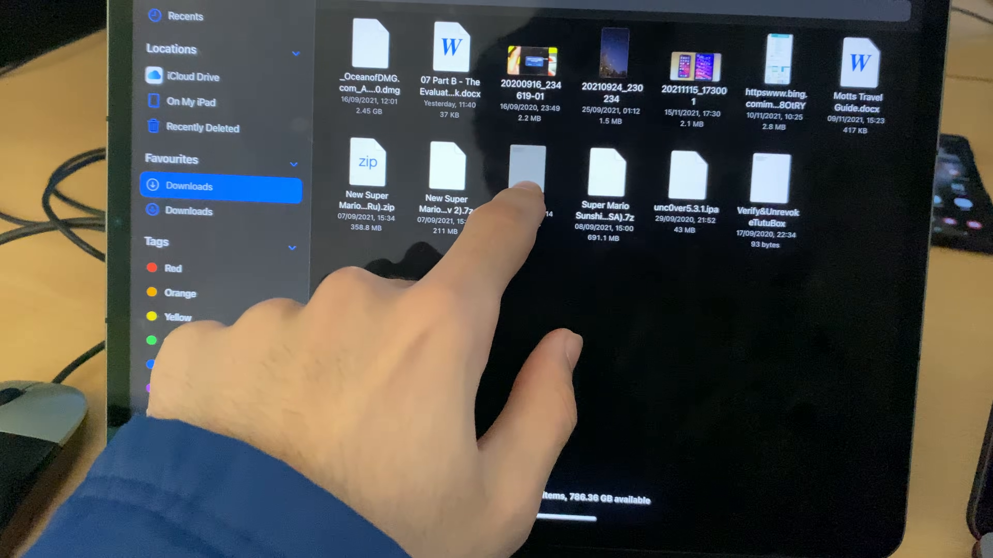
{"action": "left_click", "coordinate": [535, 177]}
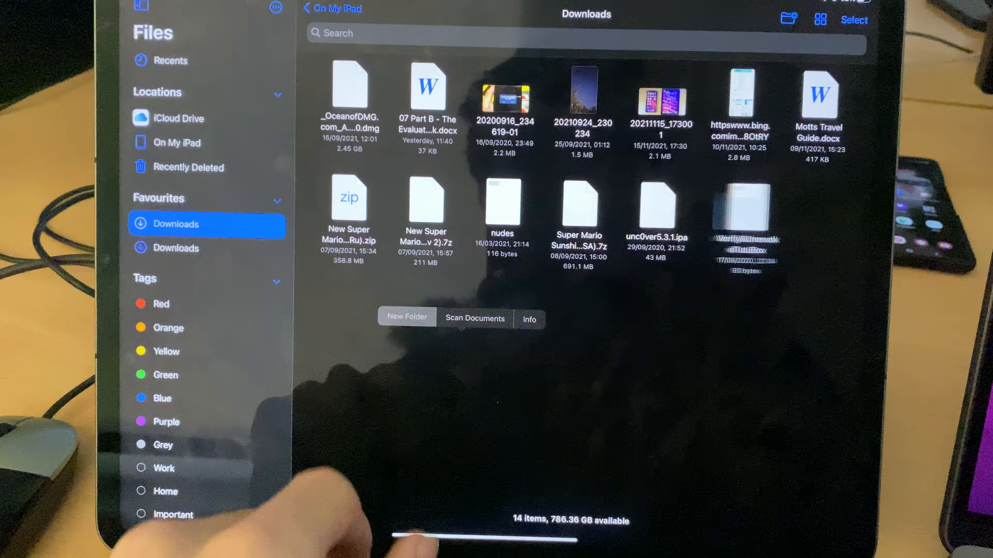
- Create the Fdsfds folder in Downloads and move two selected files into it
{"action": "left_click", "coordinate": [406, 317]}
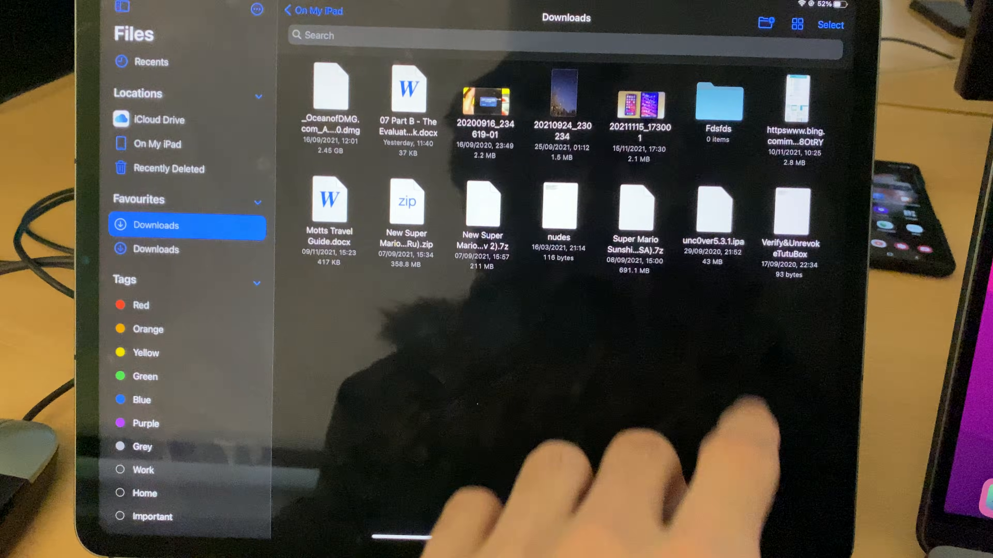
{"action": "left_click", "coordinate": [830, 25]}
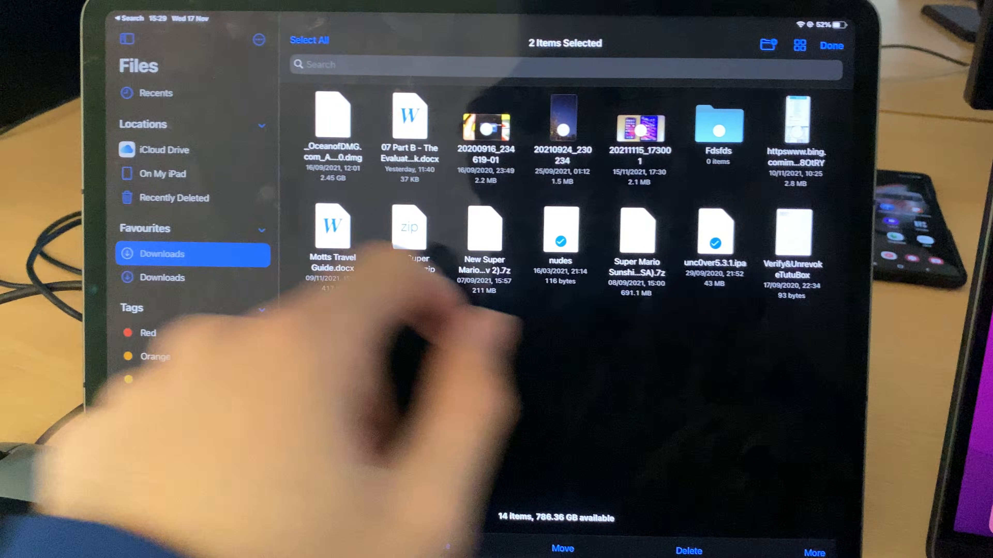
{"action": "left_click", "coordinate": [560, 549]}
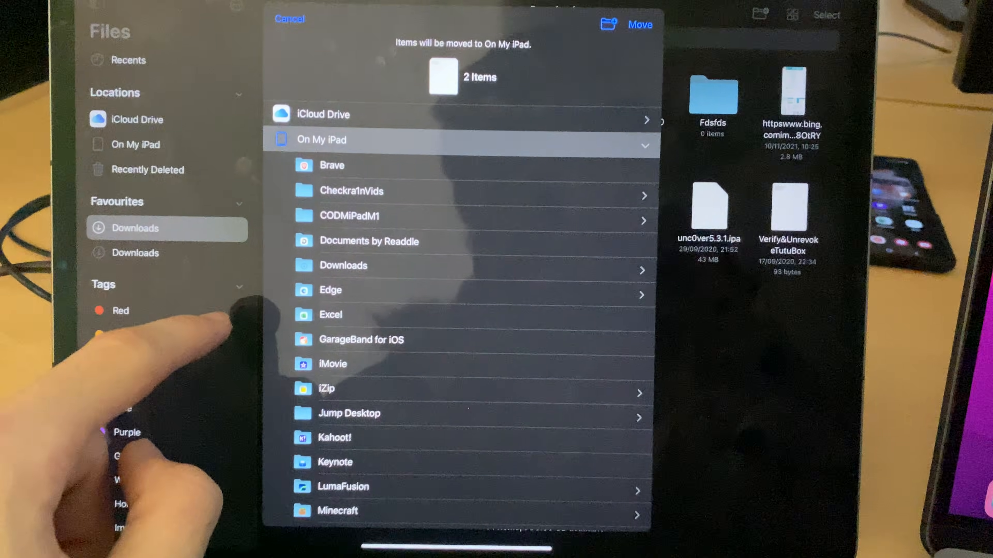
{"action": "left_click", "coordinate": [342, 265]}
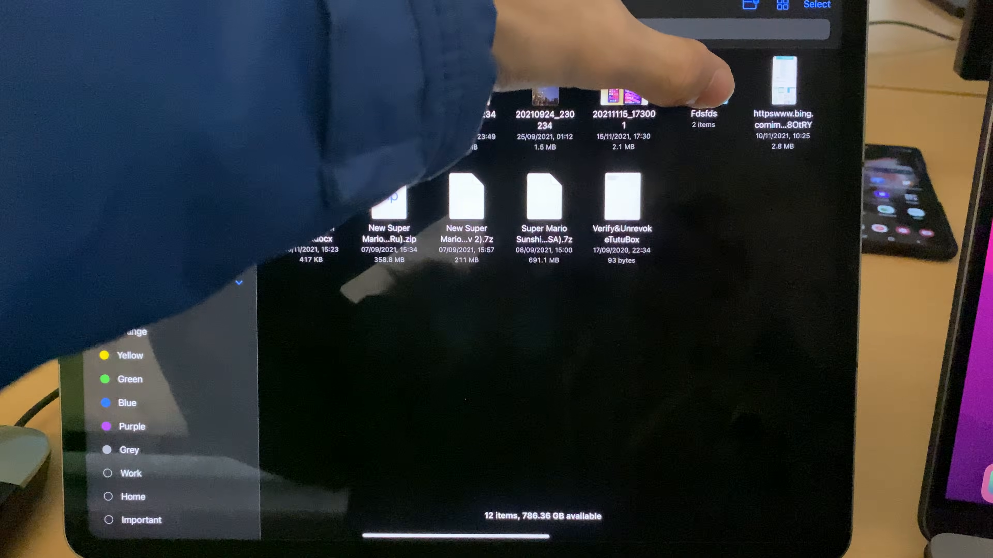
- Bring up the share sheet for the Fdsfds folder to AirDrop it to nearby devices
{"action": "left_click", "coordinate": [703, 70]}
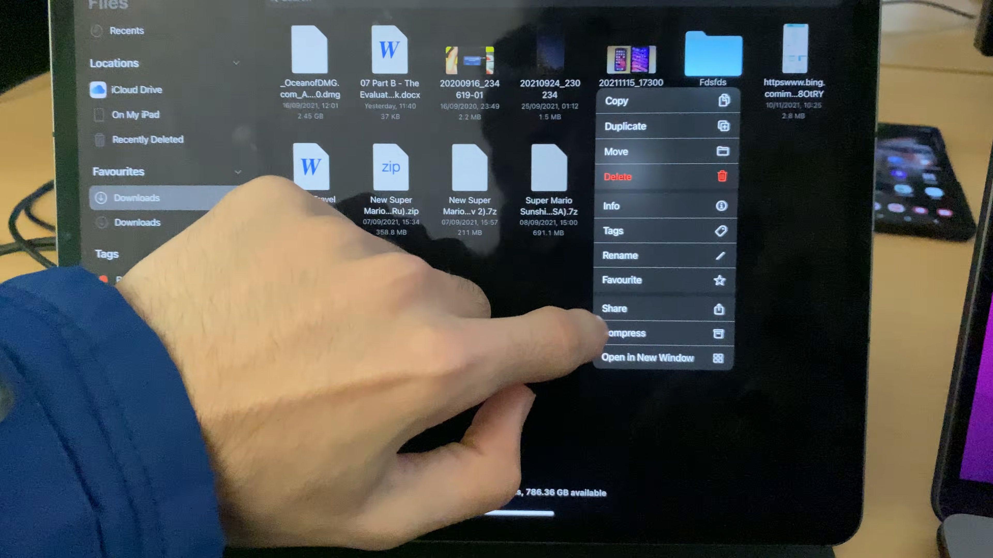
{"action": "left_click", "coordinate": [613, 308]}
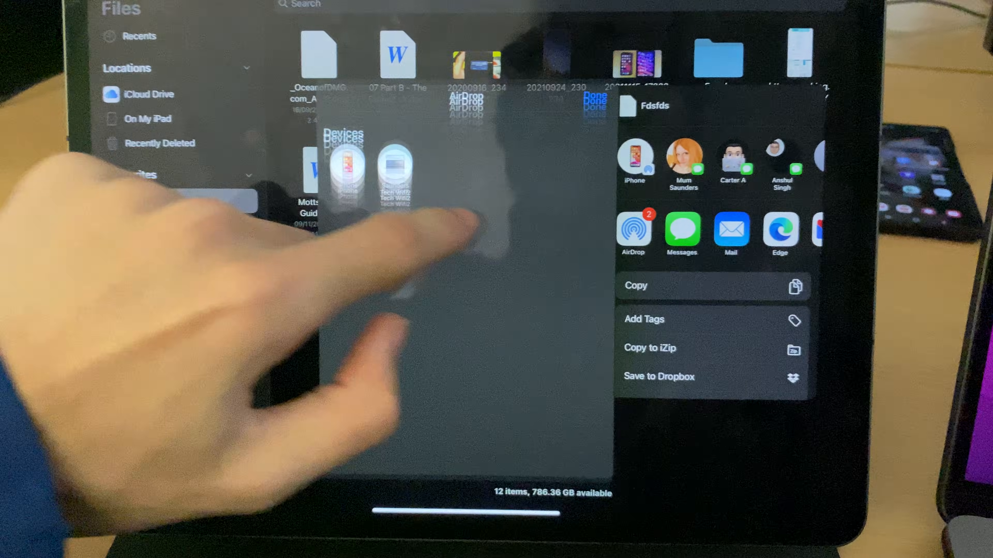